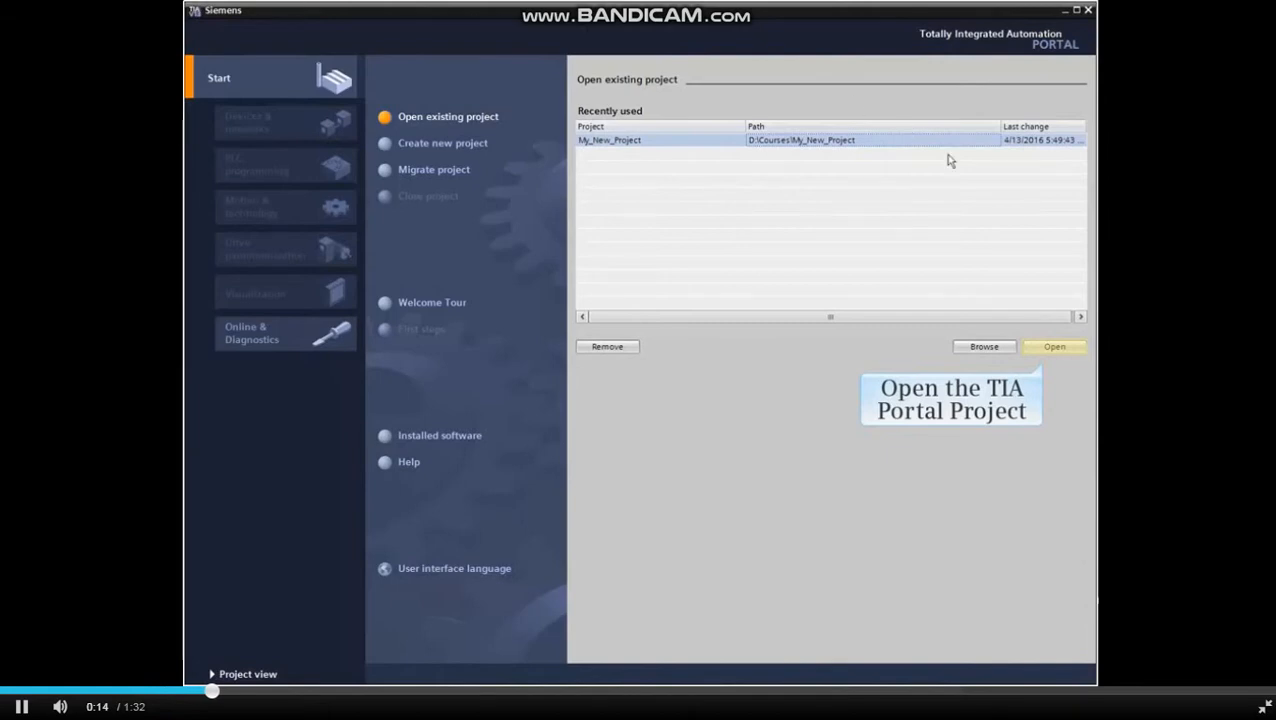
Open My_New_Project from Recently used and go to Devices & networks.
{"action": "left_click", "coordinate": [1054, 346]}
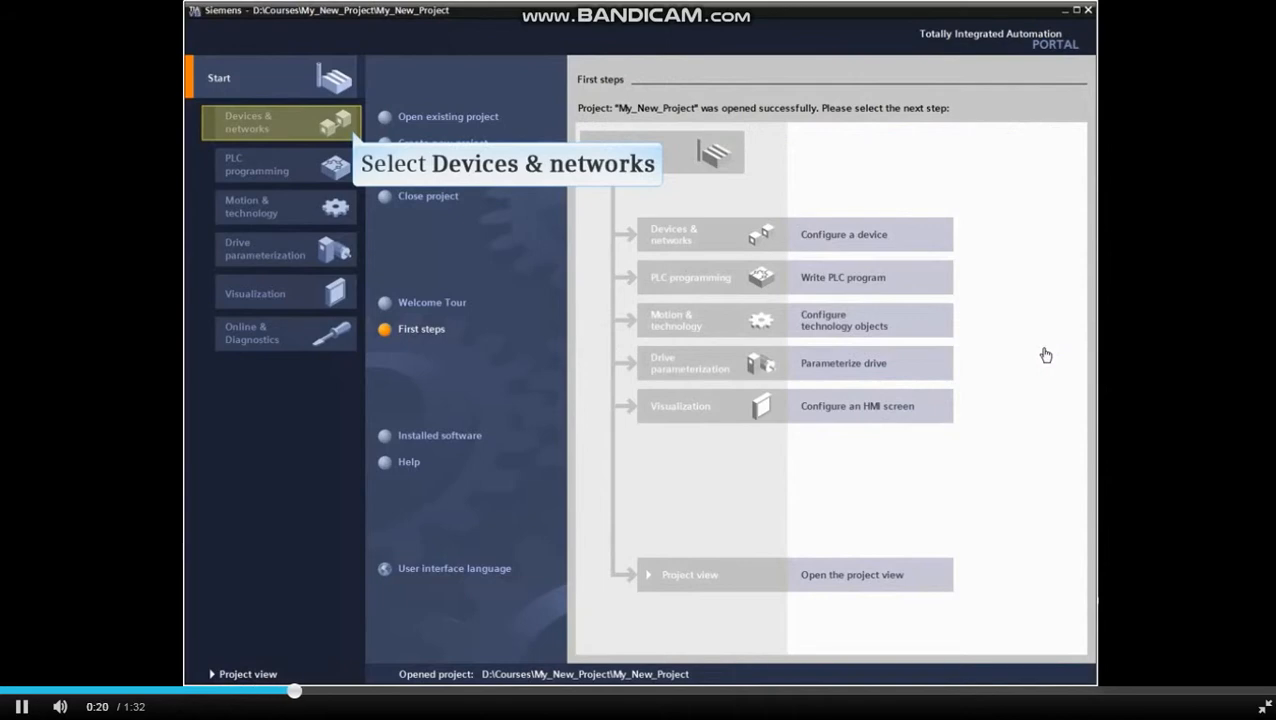
{"action": "left_click", "coordinate": [256, 122]}
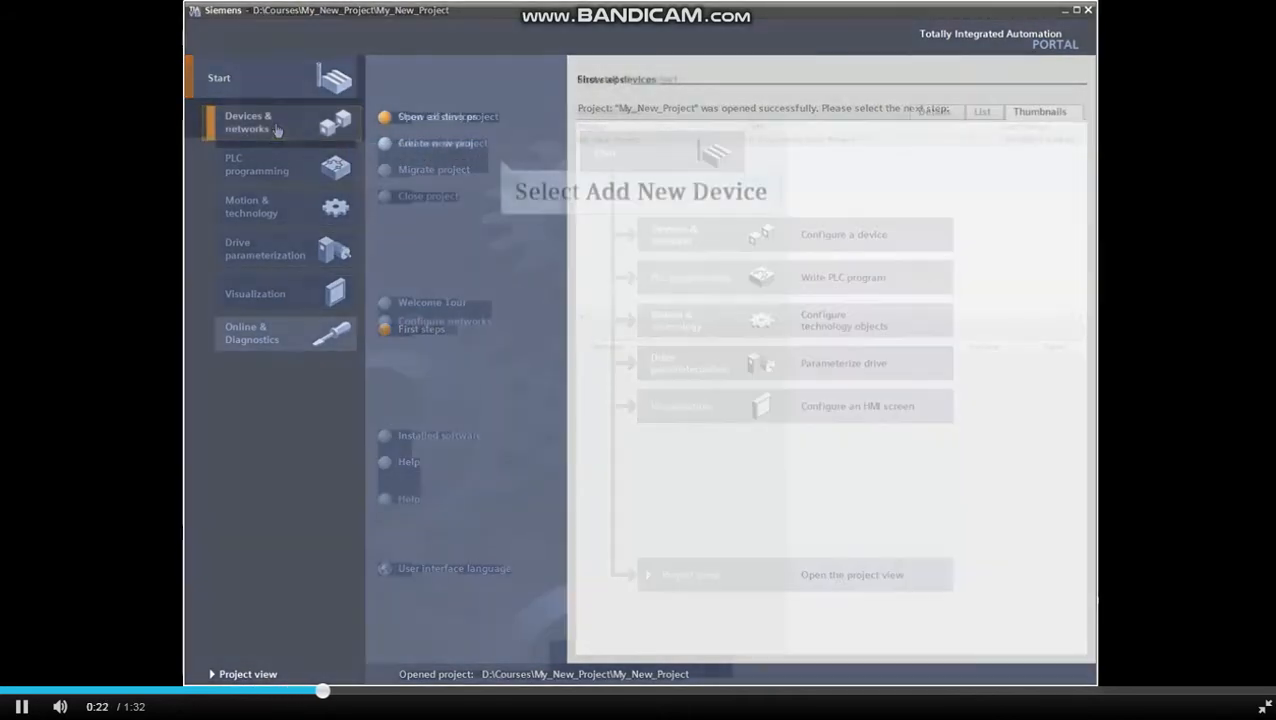
{"action": "left_click", "coordinate": [248, 122]}
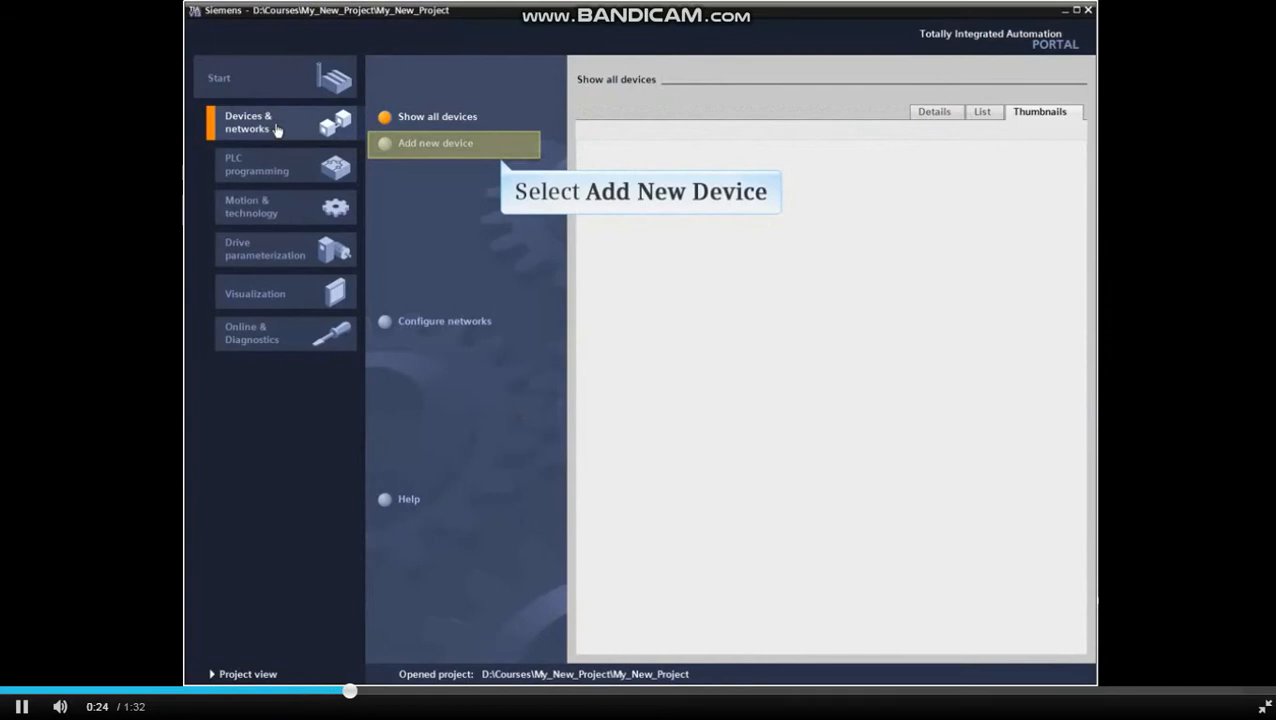
Start Add new device for a controller named My CPU.
{"action": "left_click", "coordinate": [434, 144]}
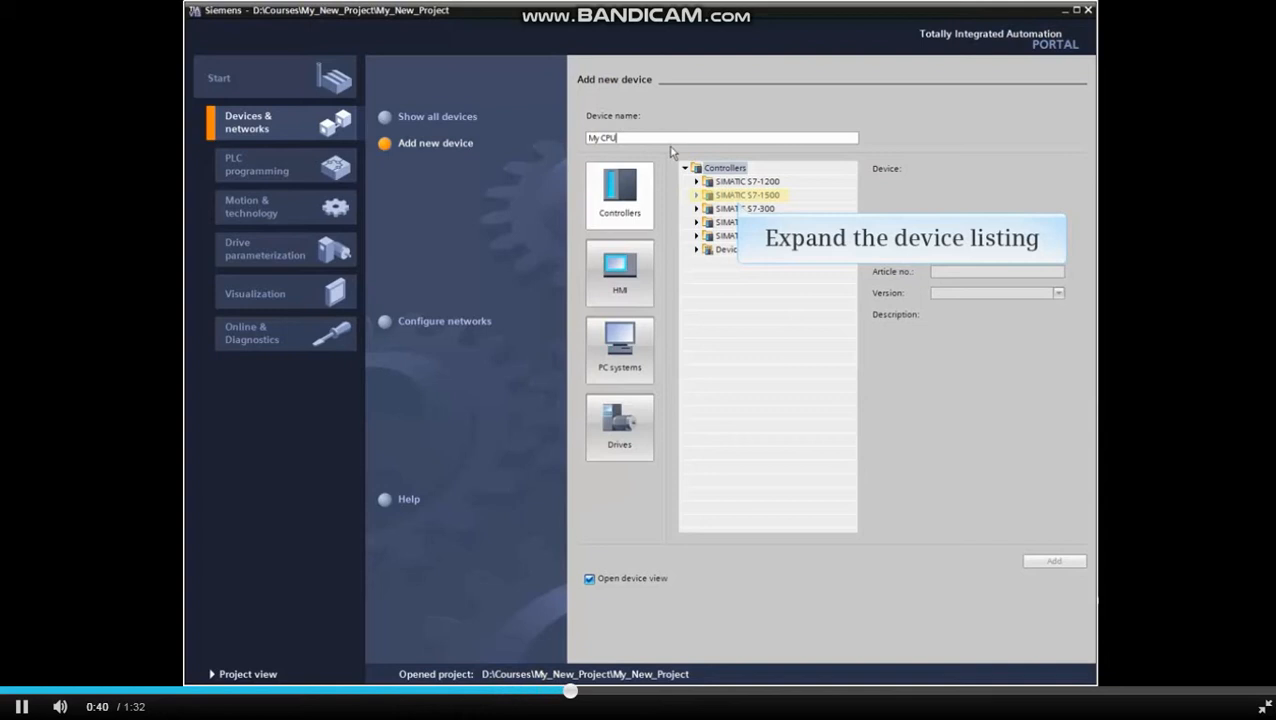
Expand SIMATIC S7-1500 > CPU and select the CPU 1513-1 PN.
{"action": "left_click", "coordinate": [698, 196]}
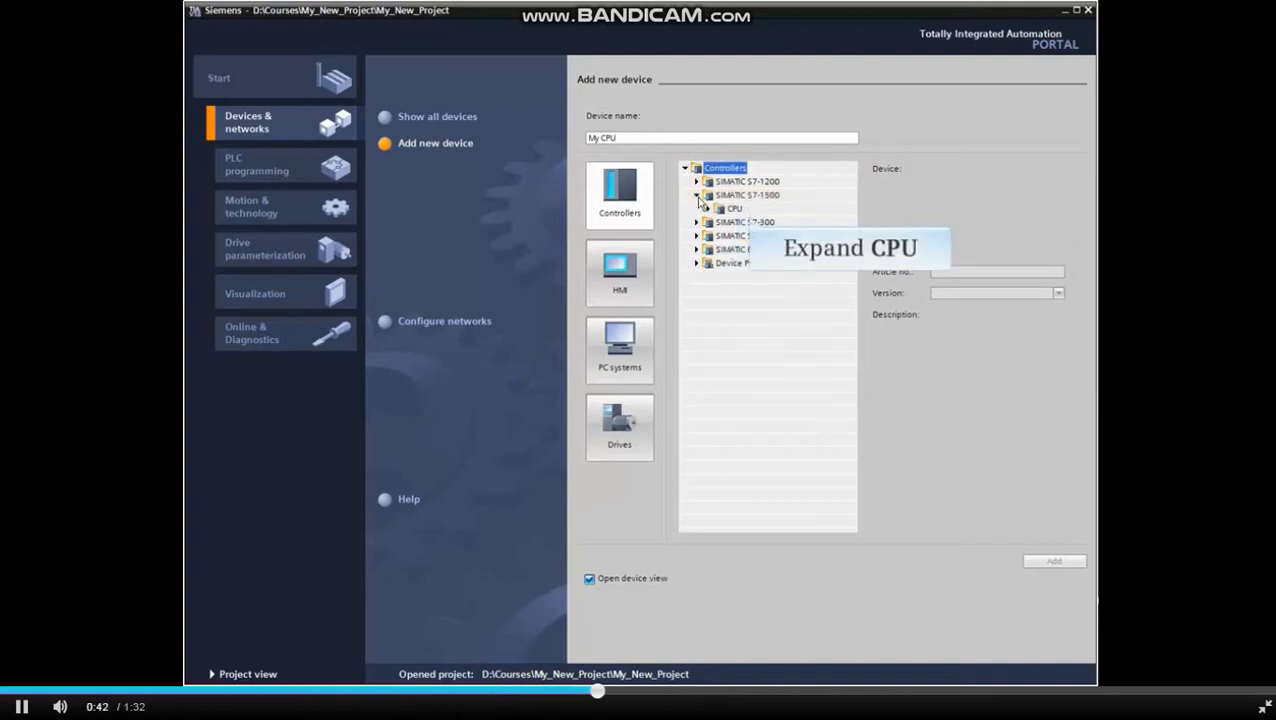
{"action": "left_click", "coordinate": [732, 208]}
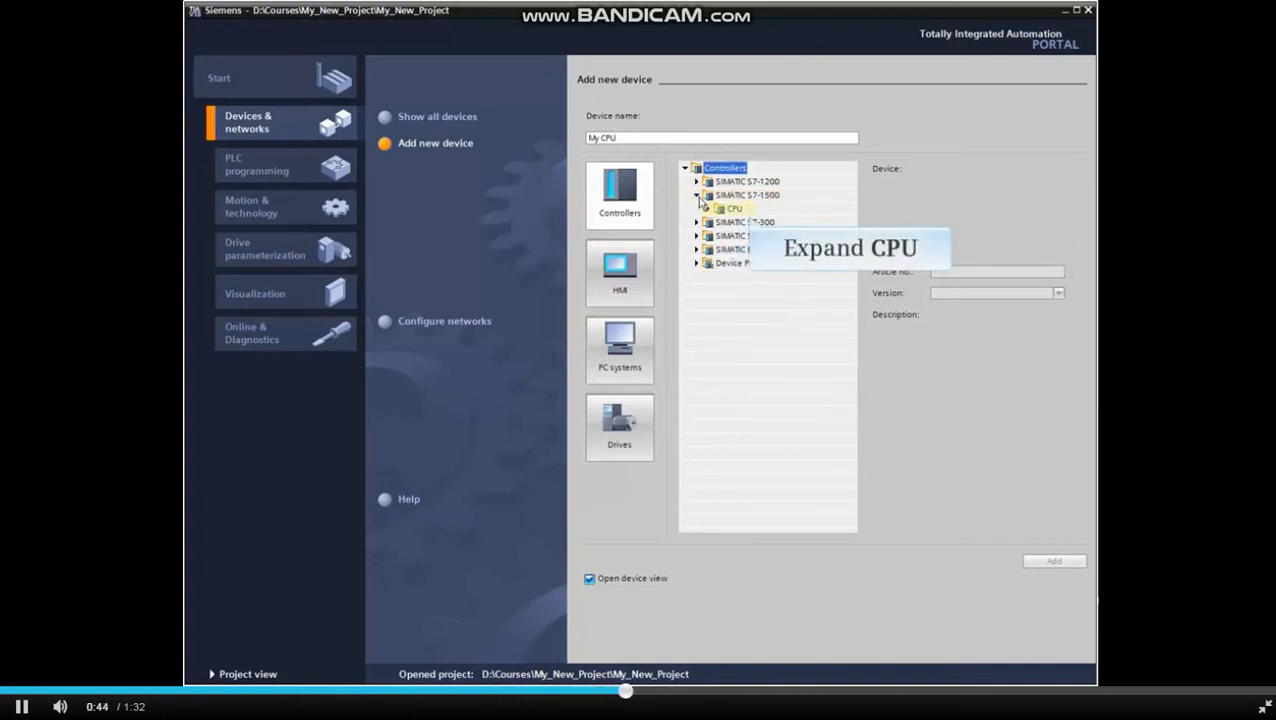
{"action": "left_click", "coordinate": [708, 208]}
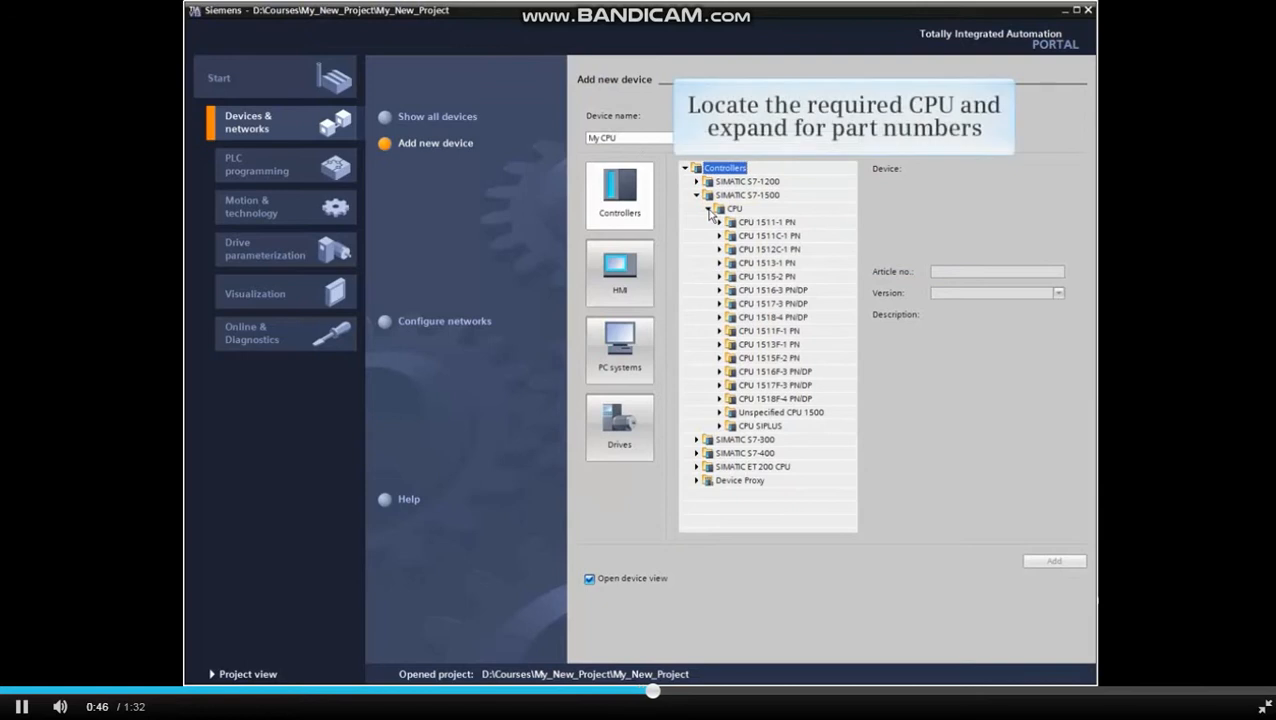
{"action": "left_click", "coordinate": [766, 262]}
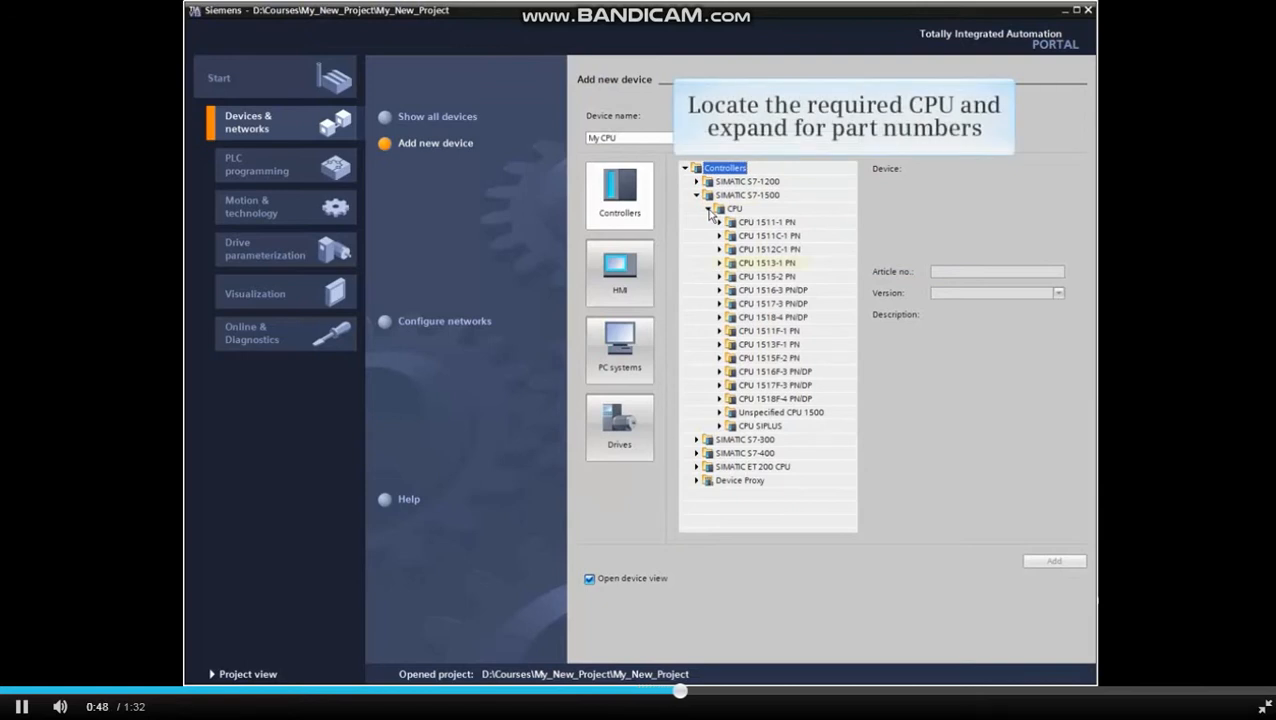
{"action": "left_click", "coordinate": [766, 262]}
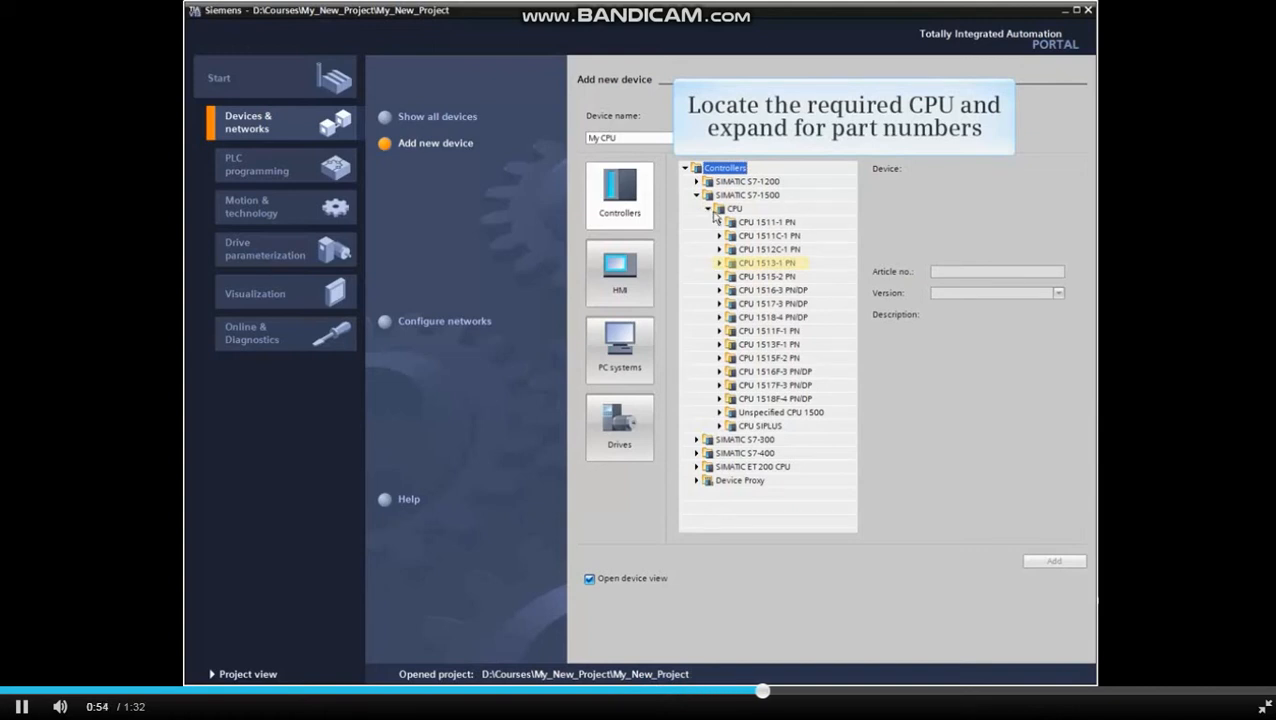
Choose the first article number 6ES7 513-1AL00-0AB0 of CPU 1513-1 PN.
{"action": "left_click", "coordinate": [720, 264]}
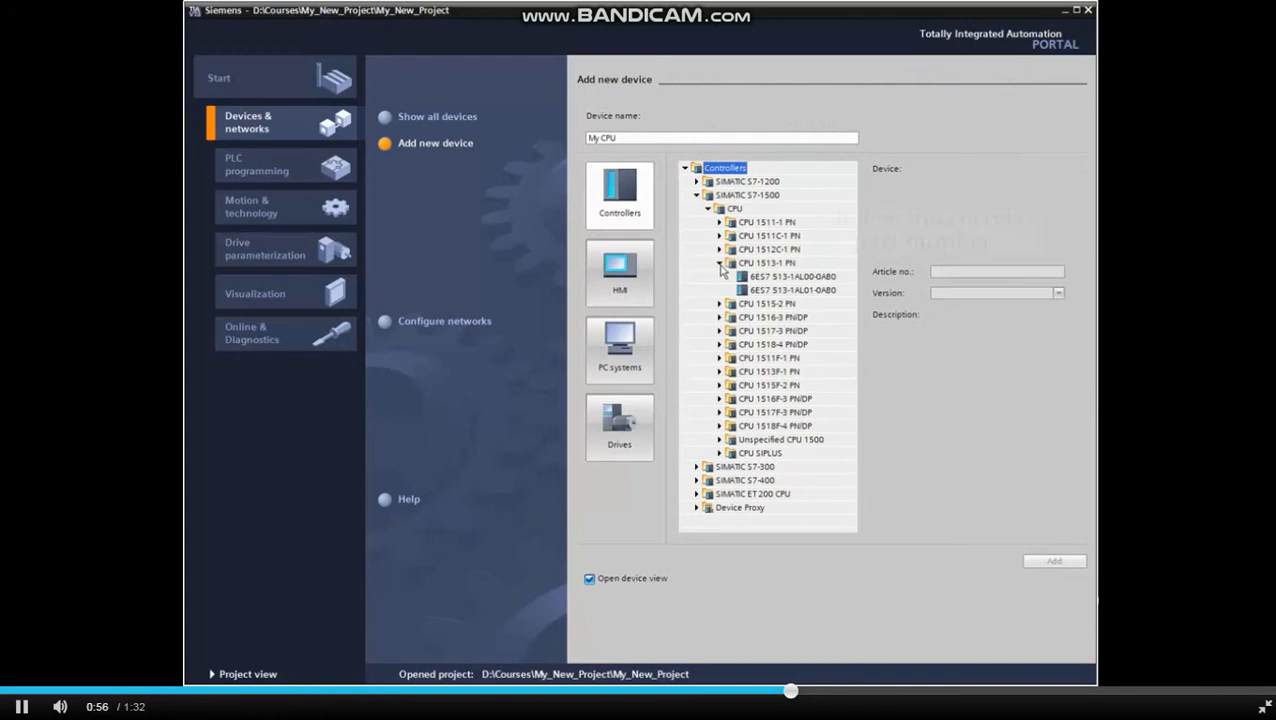
{"action": "left_click", "coordinate": [792, 276]}
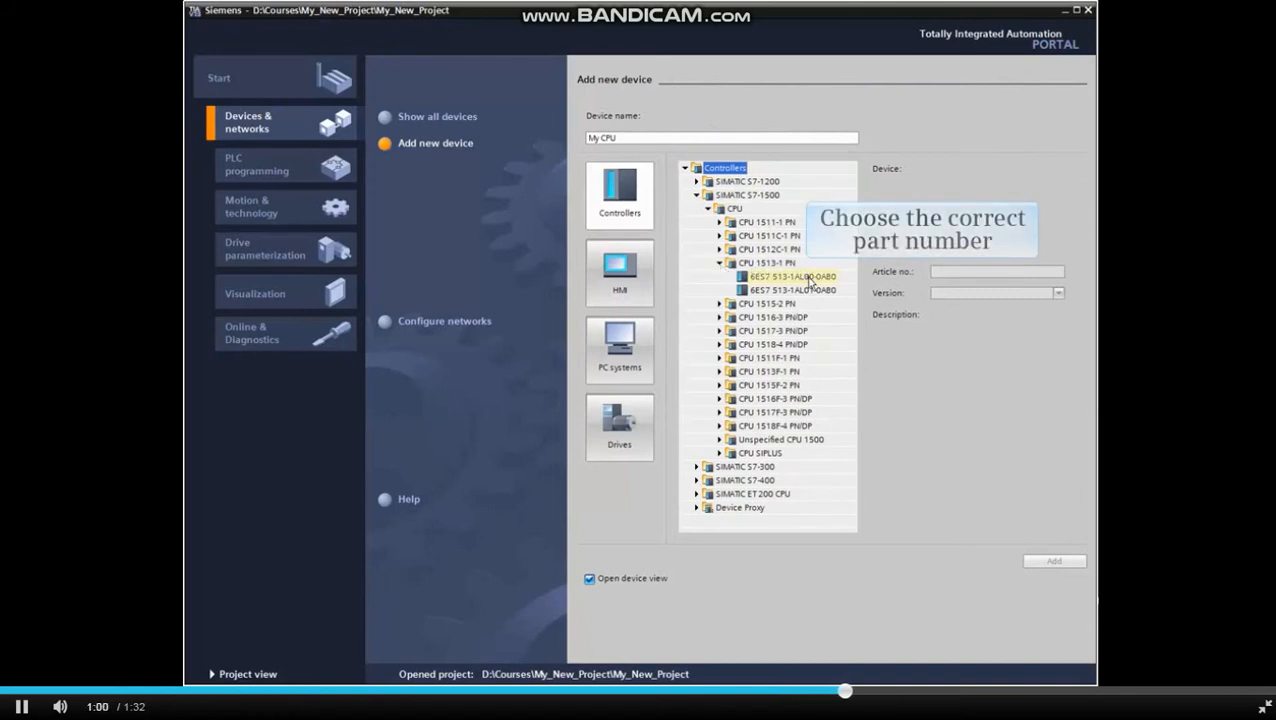
{"action": "left_click", "coordinate": [790, 276]}
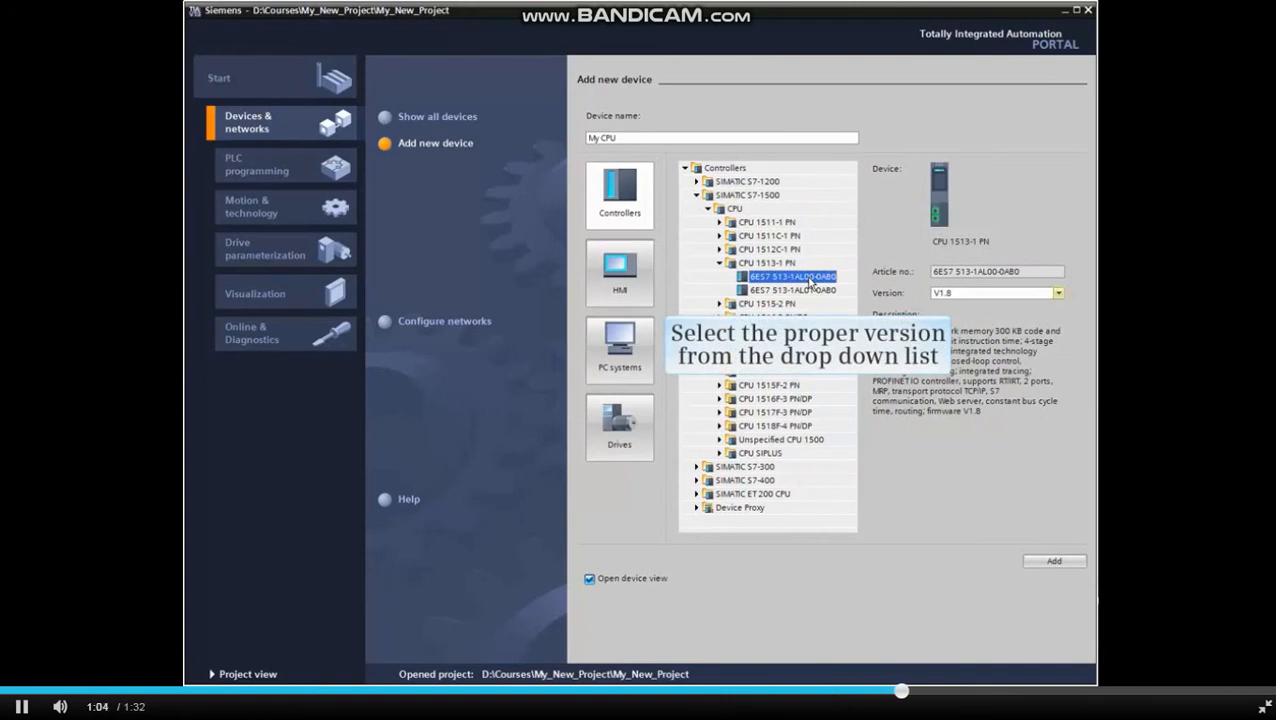
Set firmware version V1.8 and add the CPU with Open device view checked.
{"action": "left_click", "coordinate": [1058, 292]}
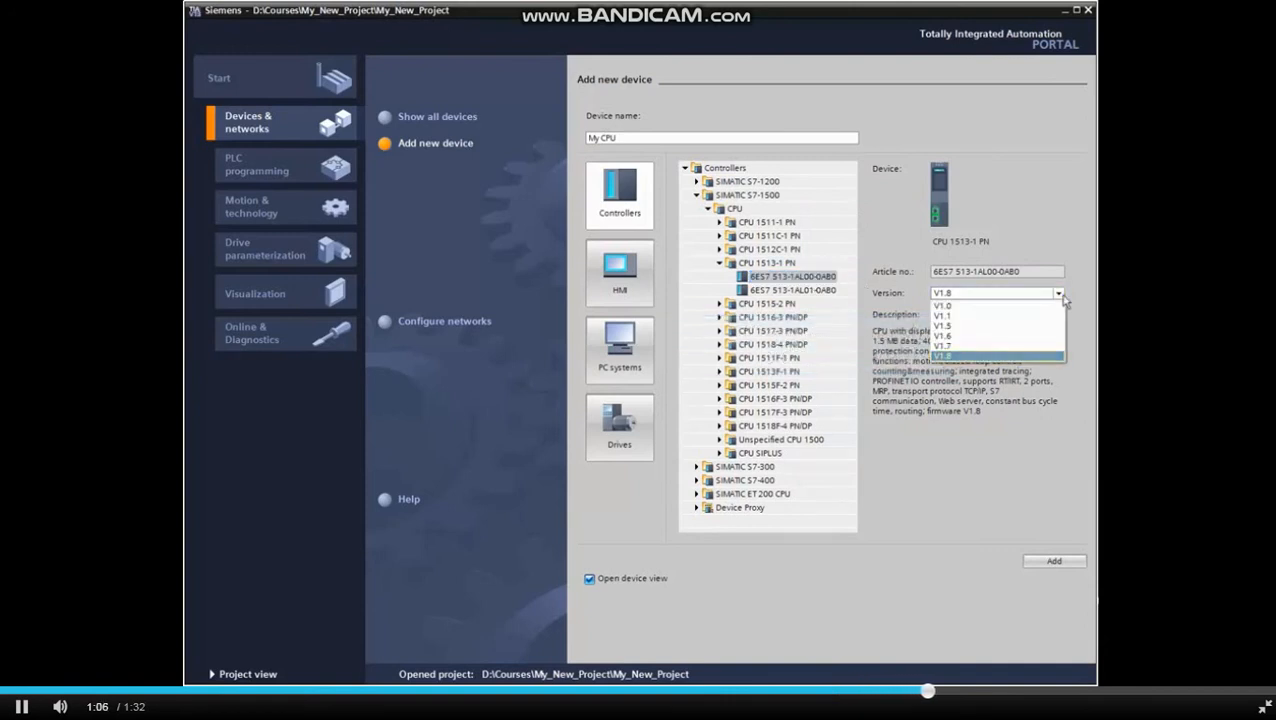
{"action": "left_click", "coordinate": [942, 356]}
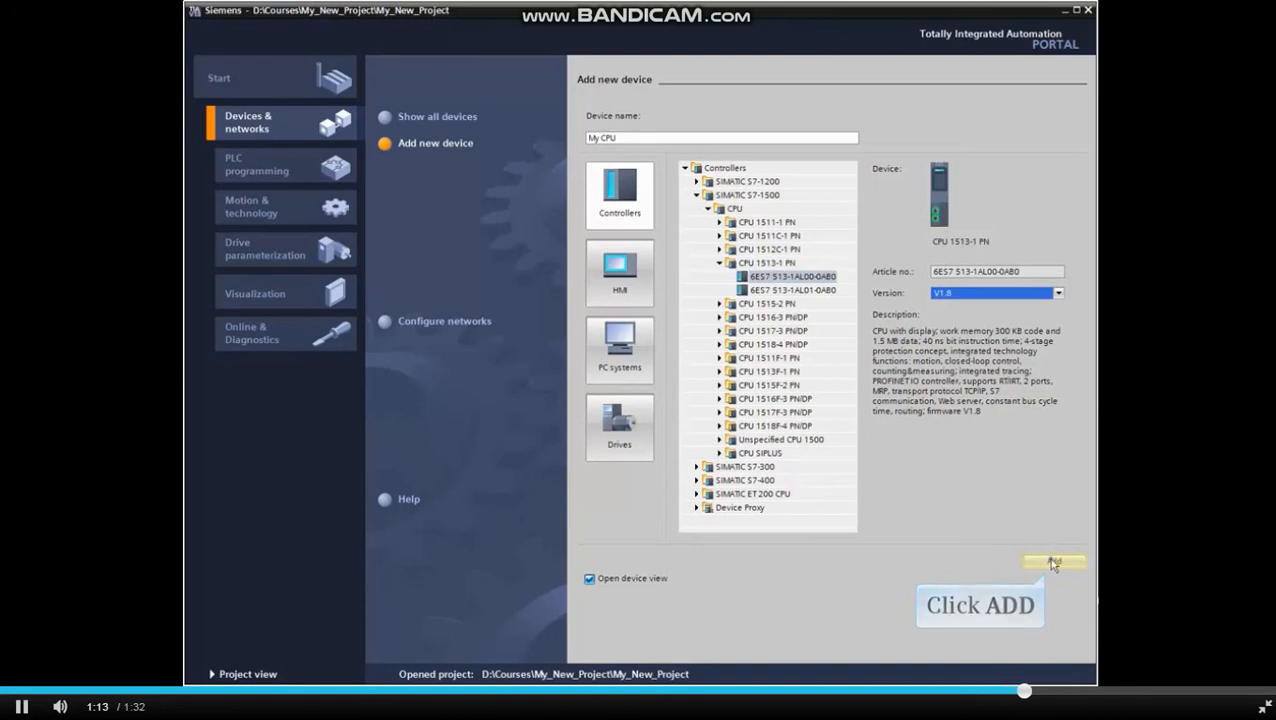
{"action": "left_click", "coordinate": [1052, 562]}
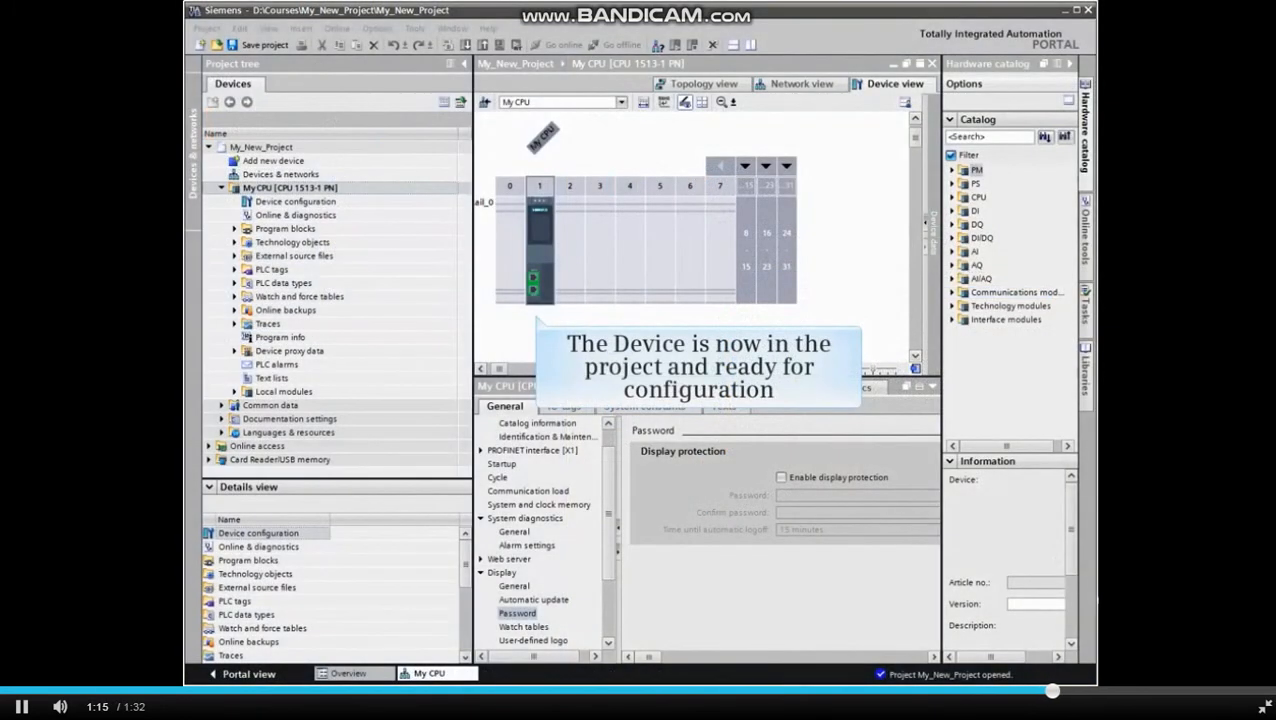